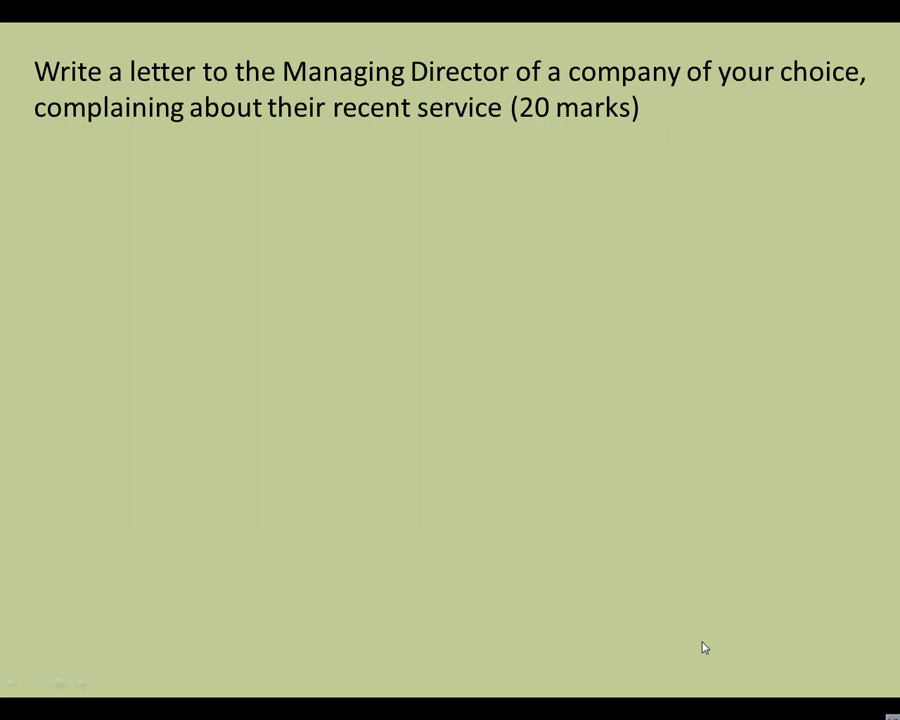
Step: Present the 'The method: Planning' slide with its five letter-writing steps
click(236, 706)
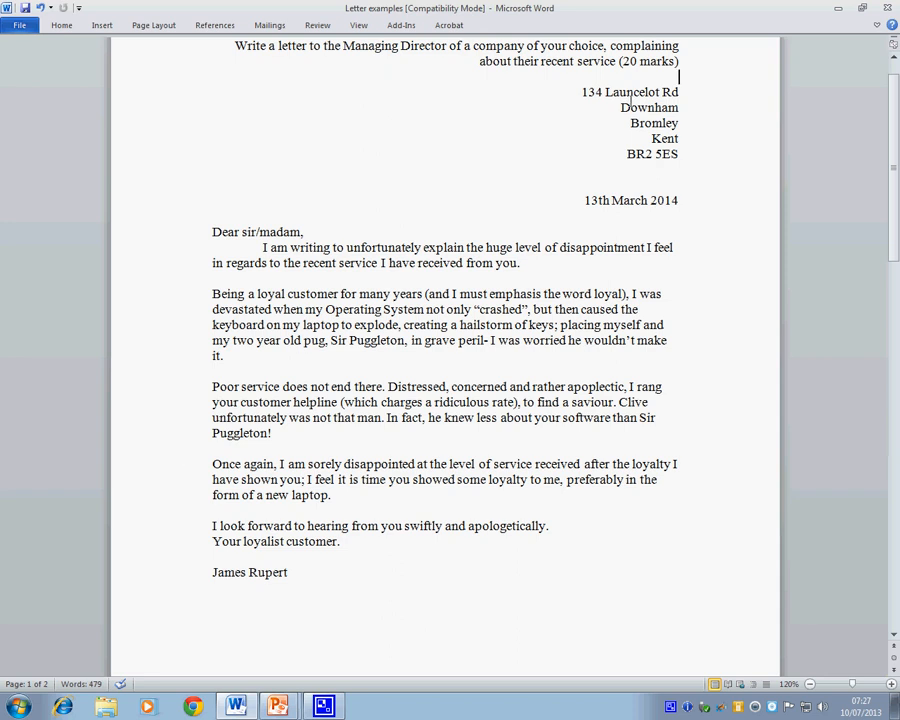
mouse_move(258, 136)
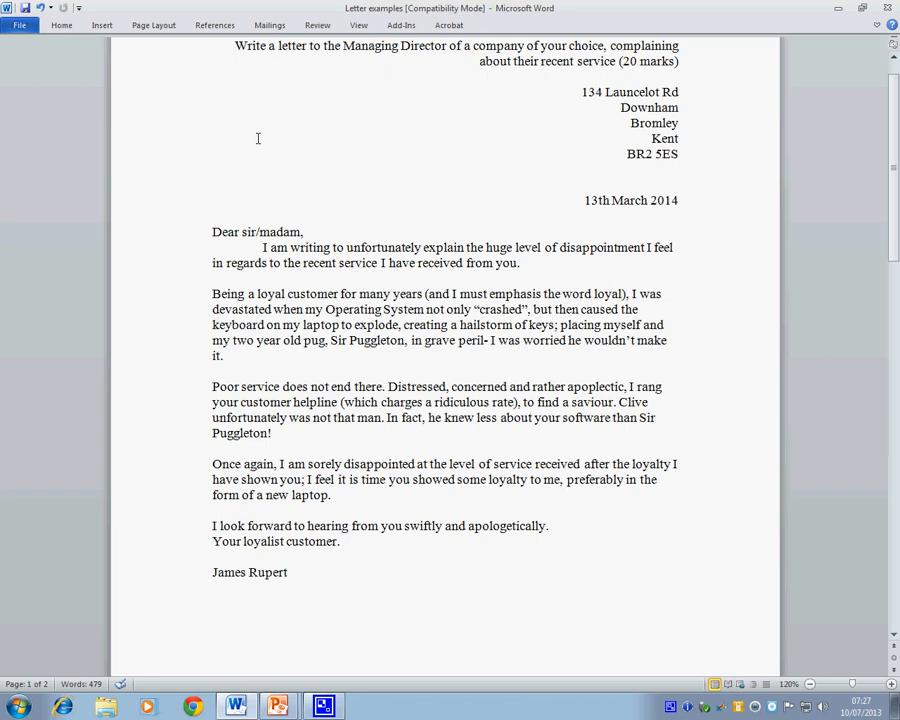
mouse_move(498, 214)
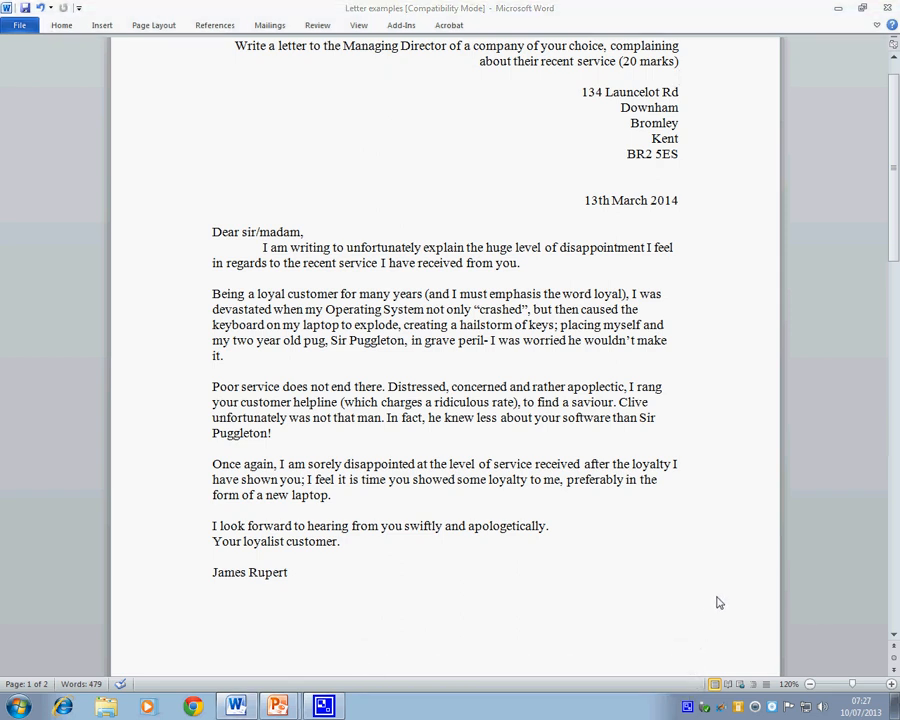
mouse_move(540, 266)
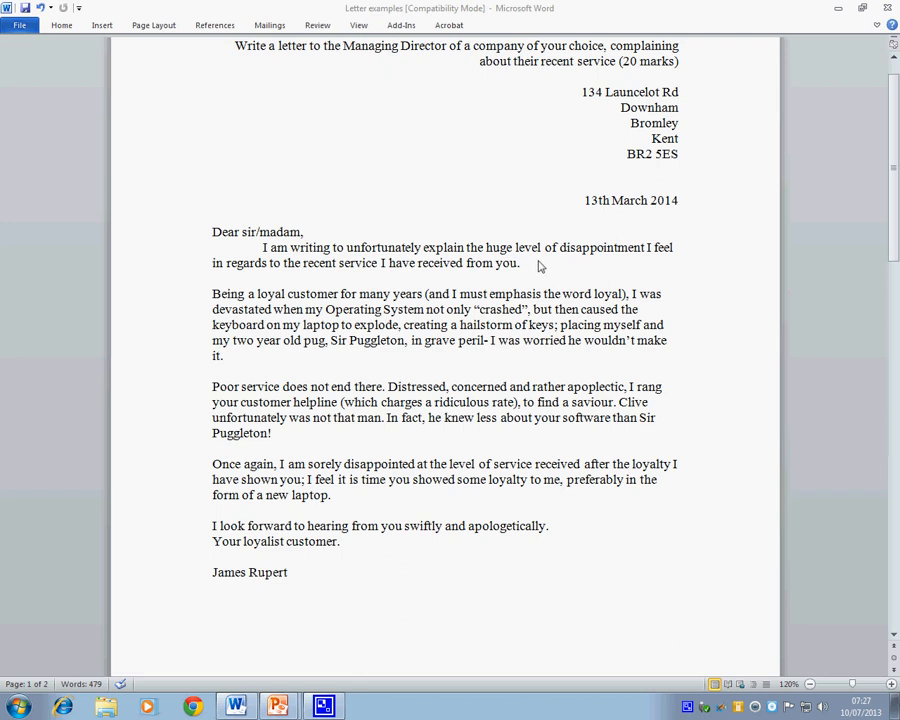
mouse_move(712, 344)
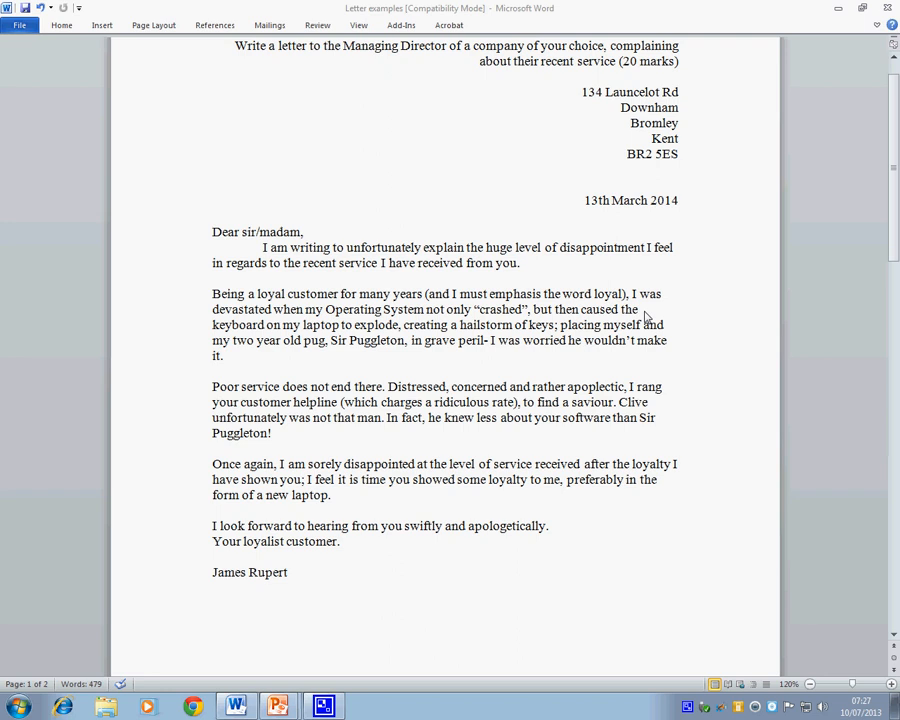
mouse_move(708, 366)
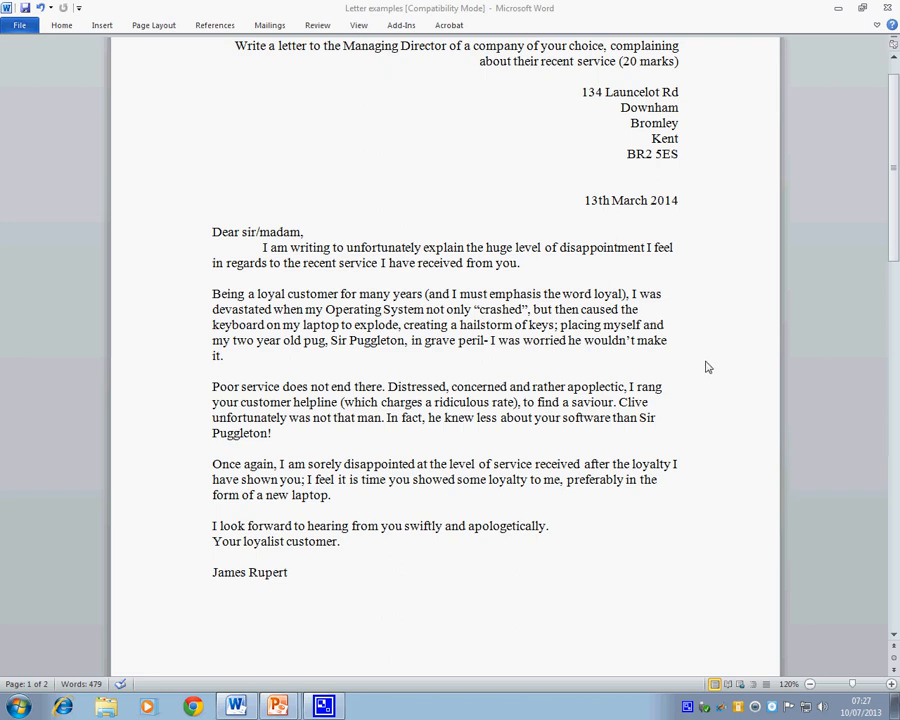
mouse_move(668, 350)
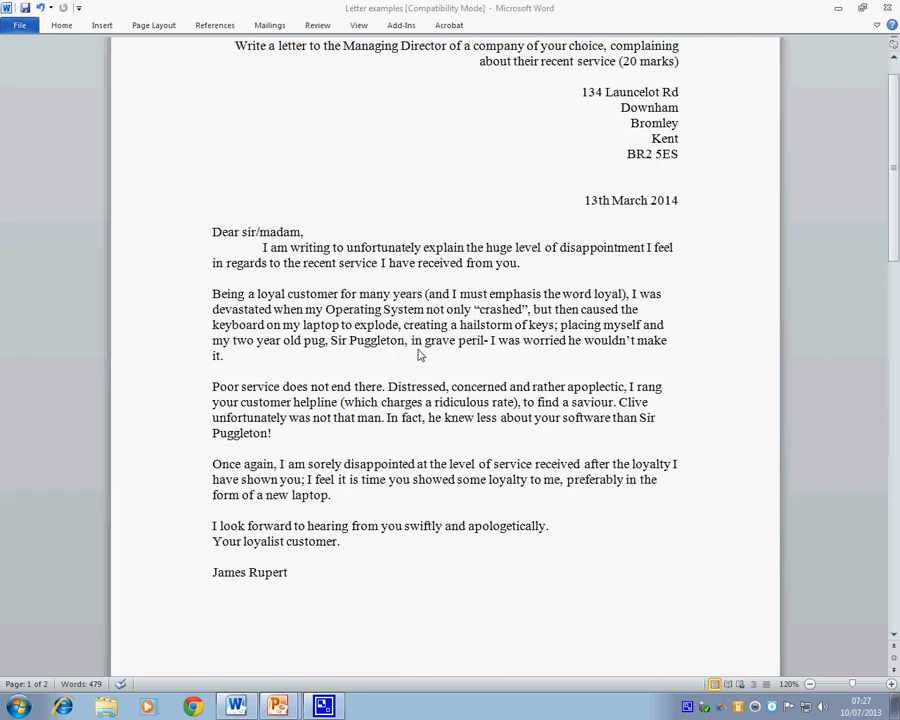
mouse_move(548, 354)
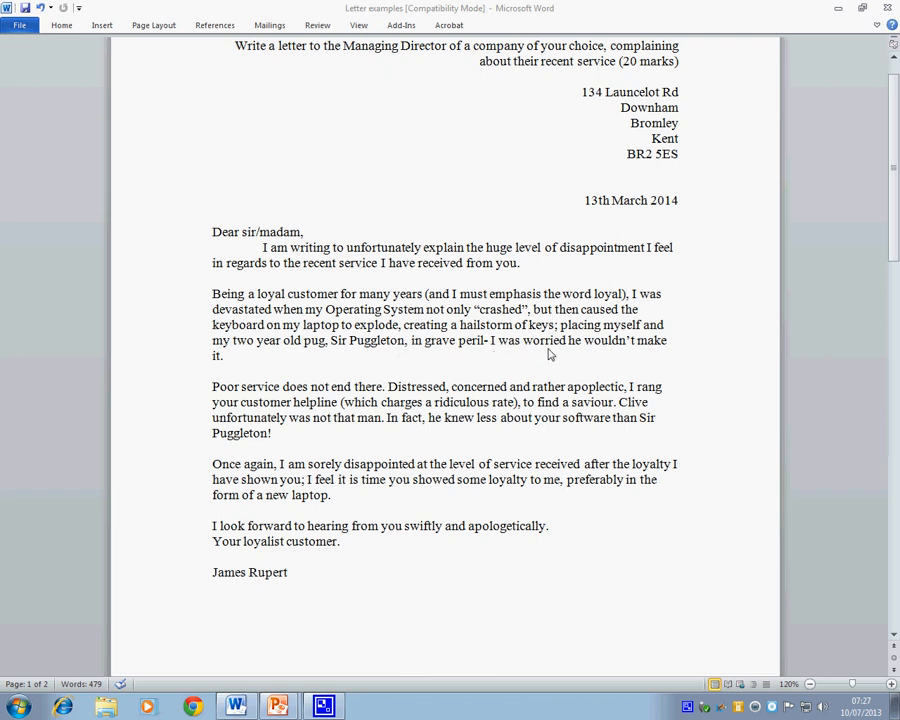
mouse_move(530, 358)
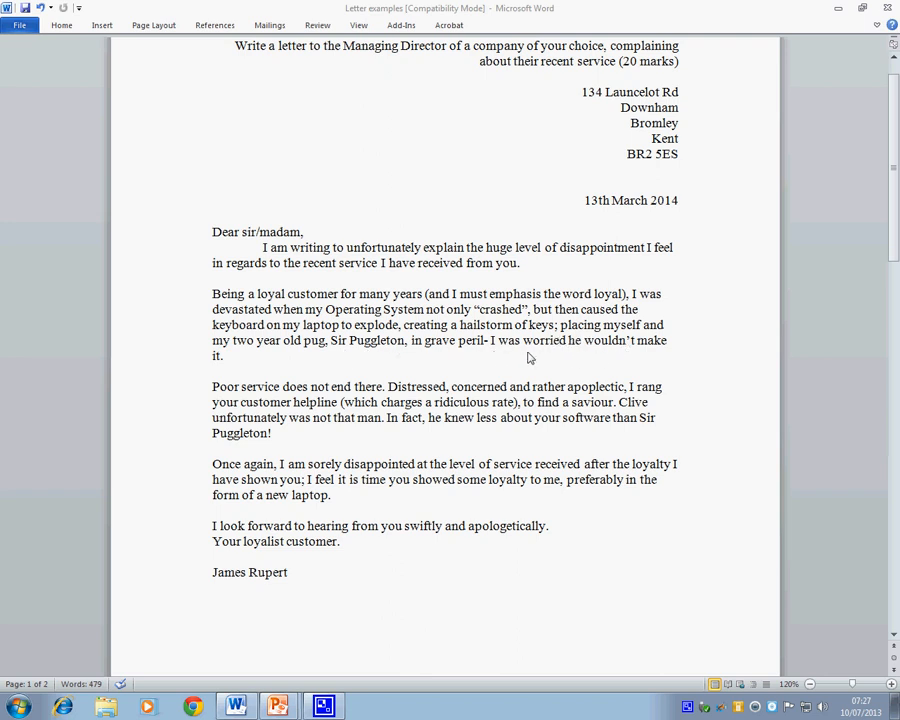
mouse_move(676, 374)
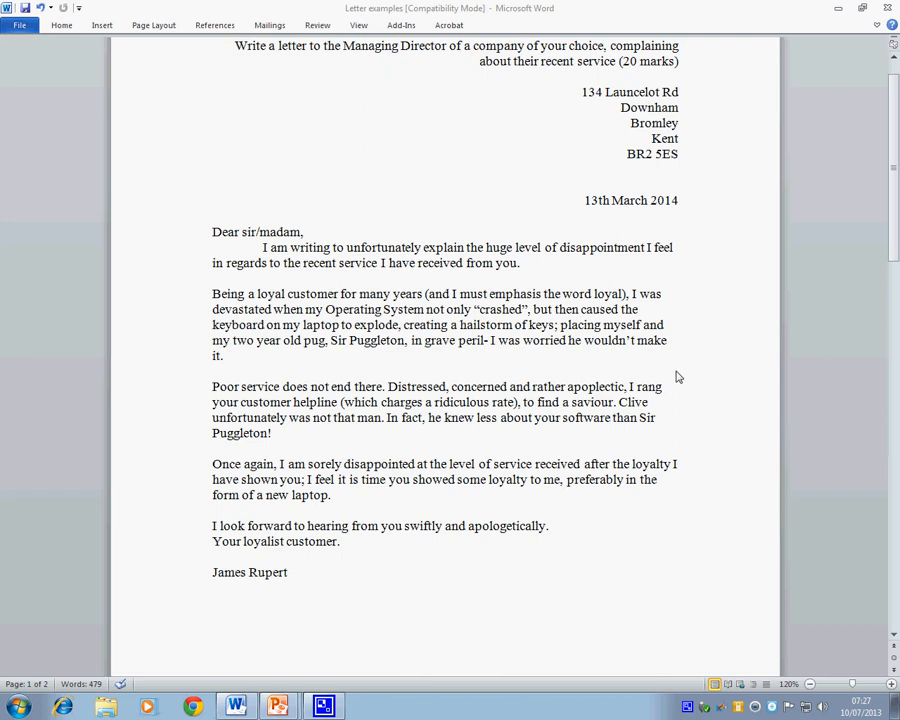
mouse_move(252, 328)
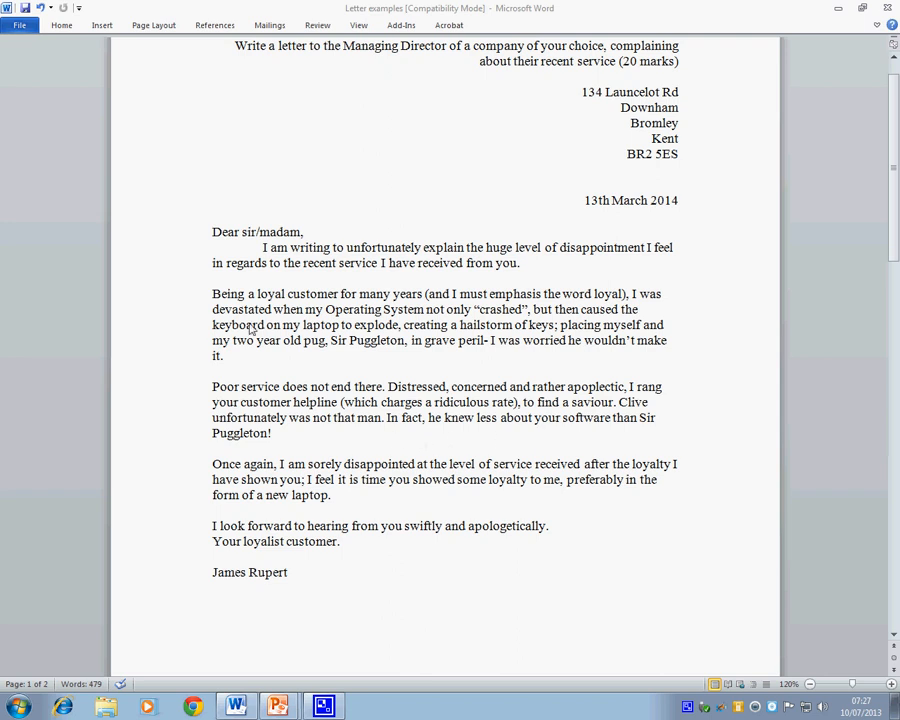
mouse_move(476, 400)
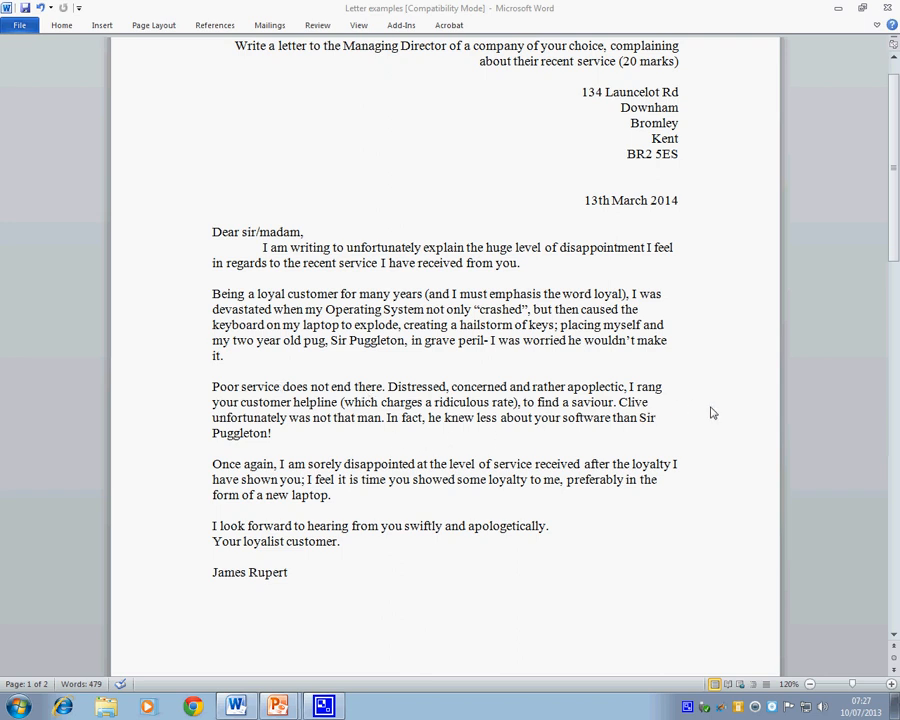
mouse_move(590, 432)
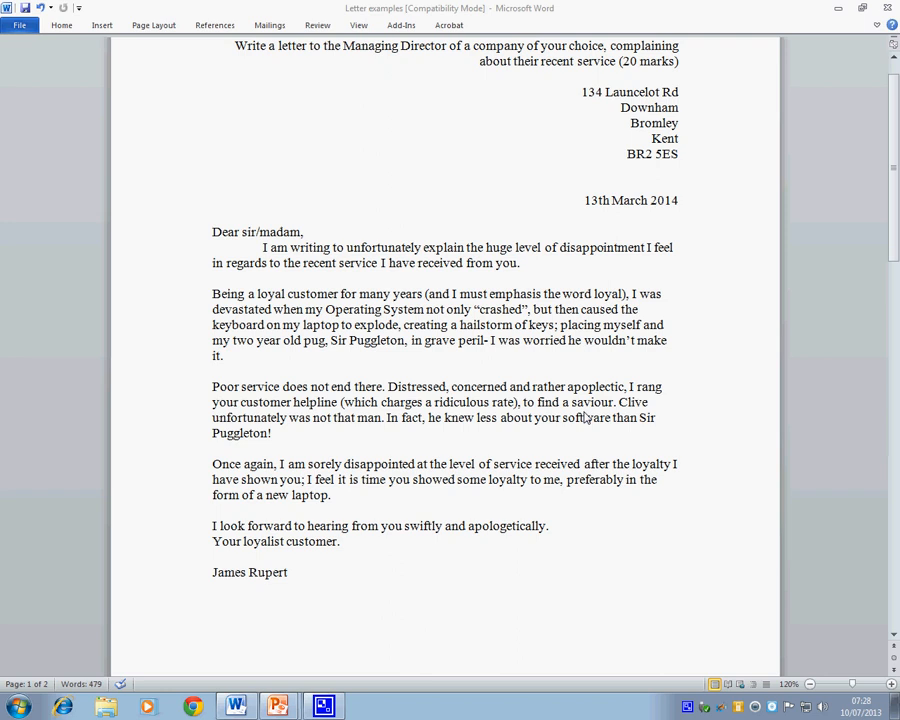
mouse_move(318, 432)
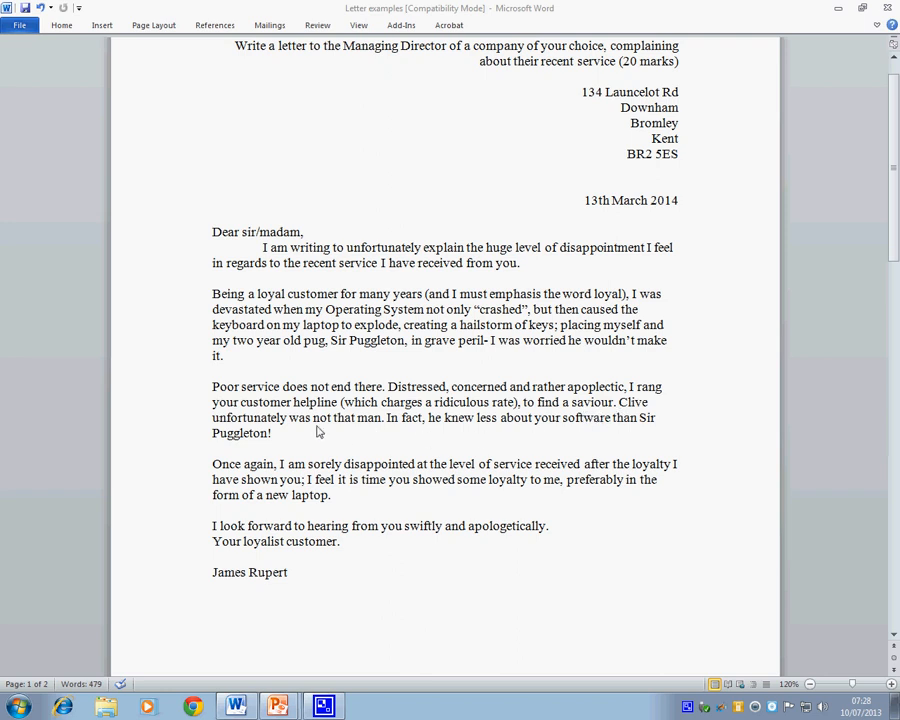
mouse_move(380, 430)
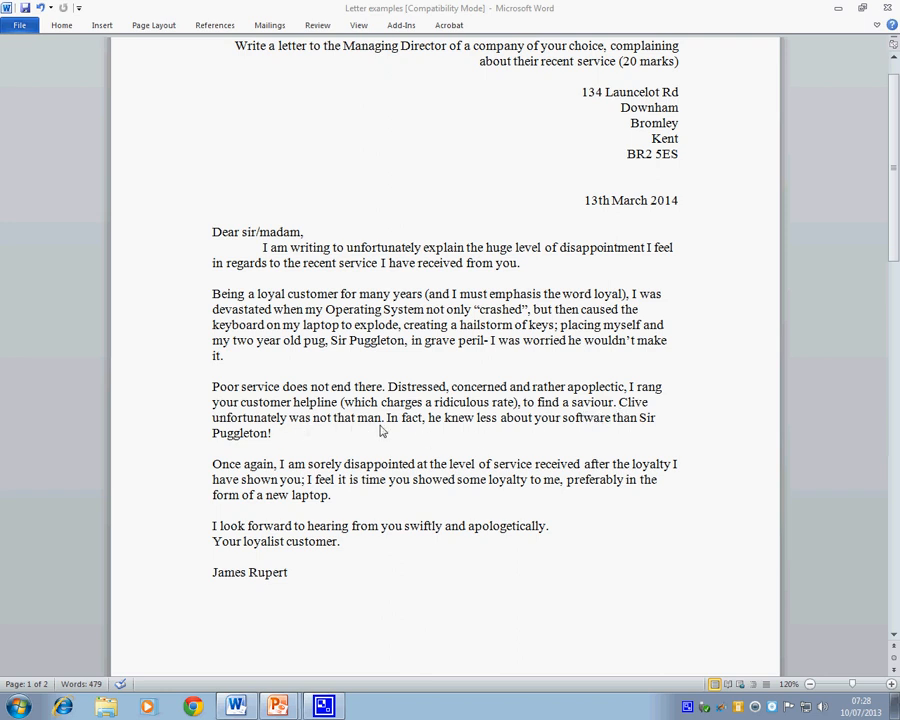
mouse_move(600, 436)
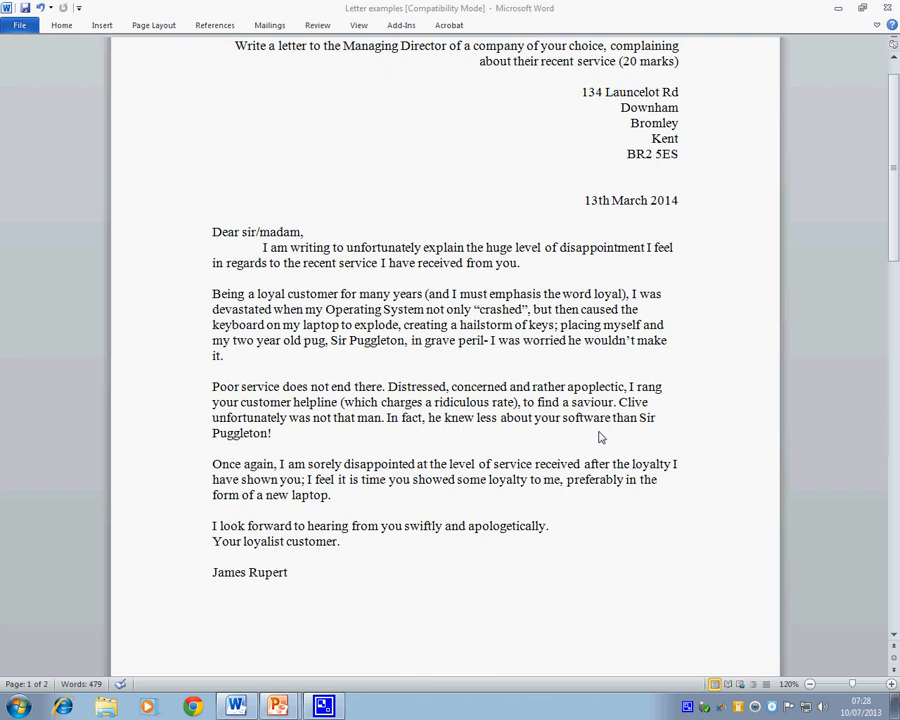
mouse_move(268, 440)
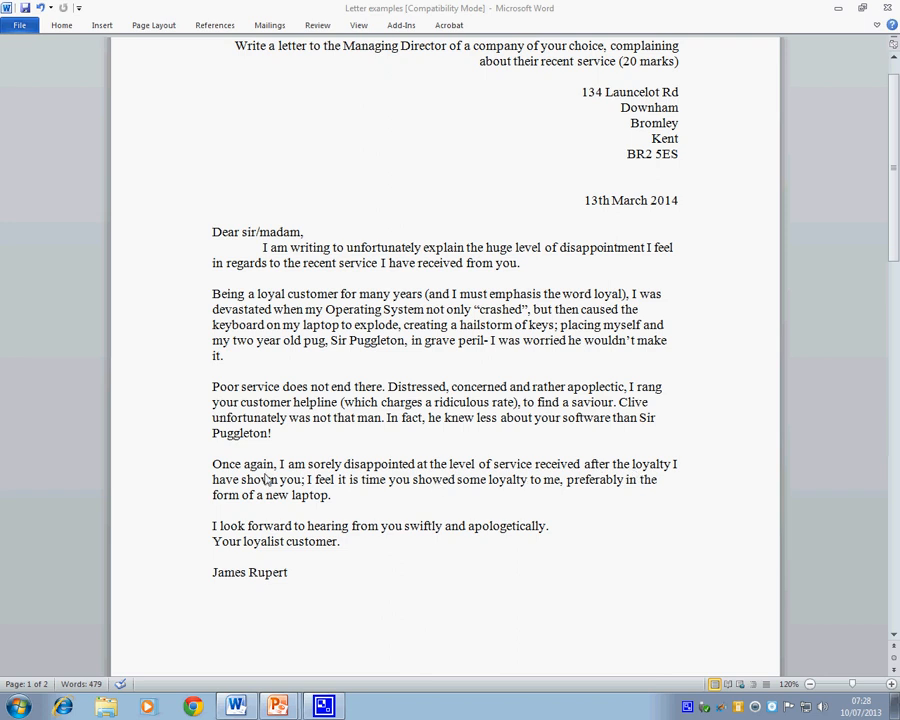
mouse_move(424, 490)
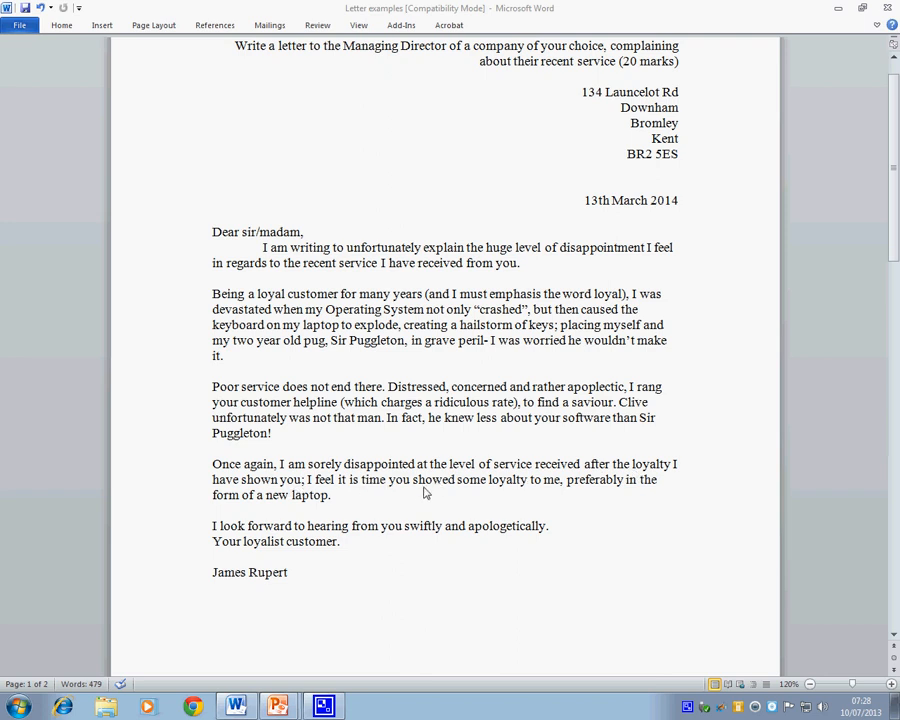
mouse_move(576, 496)
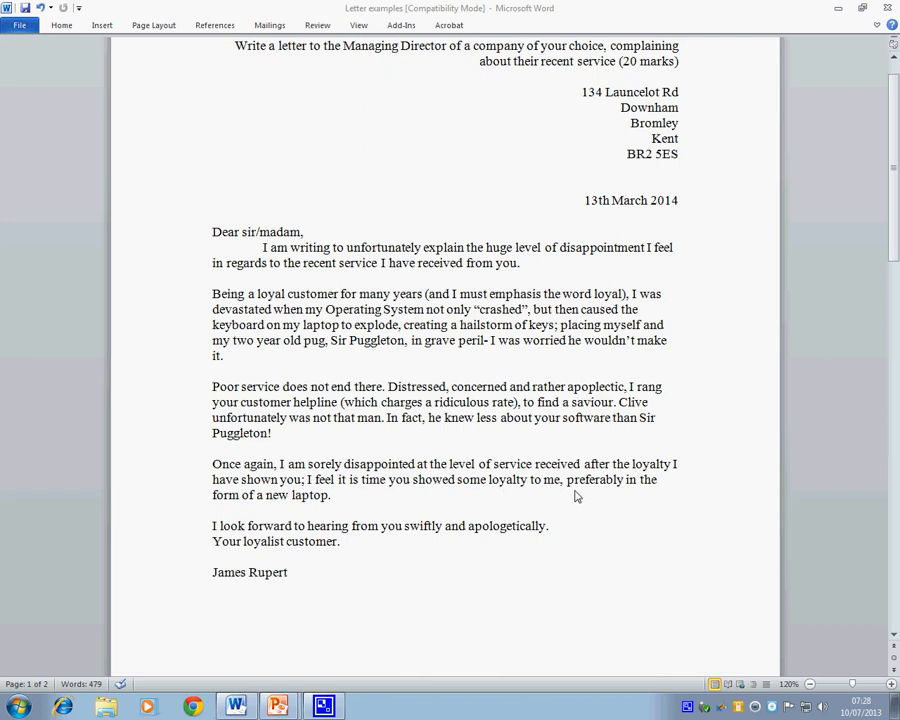
mouse_move(312, 504)
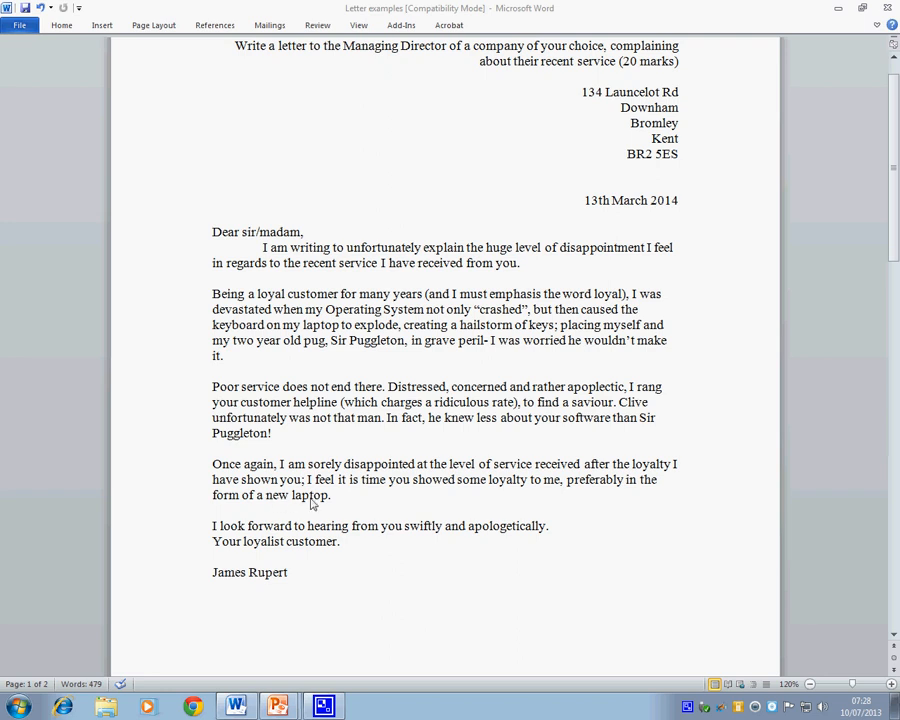
mouse_move(424, 540)
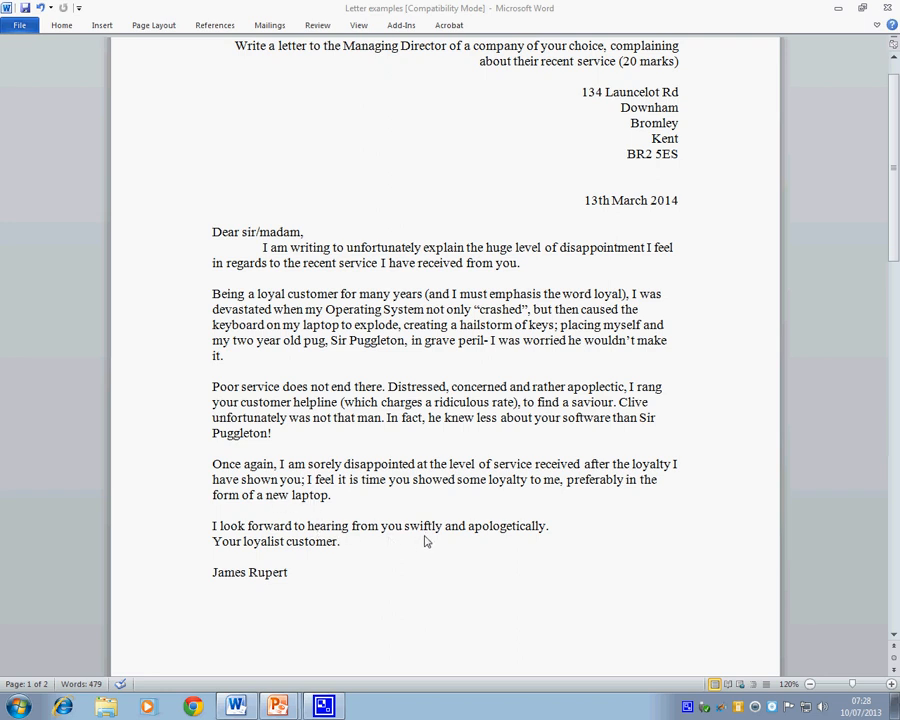
mouse_move(320, 534)
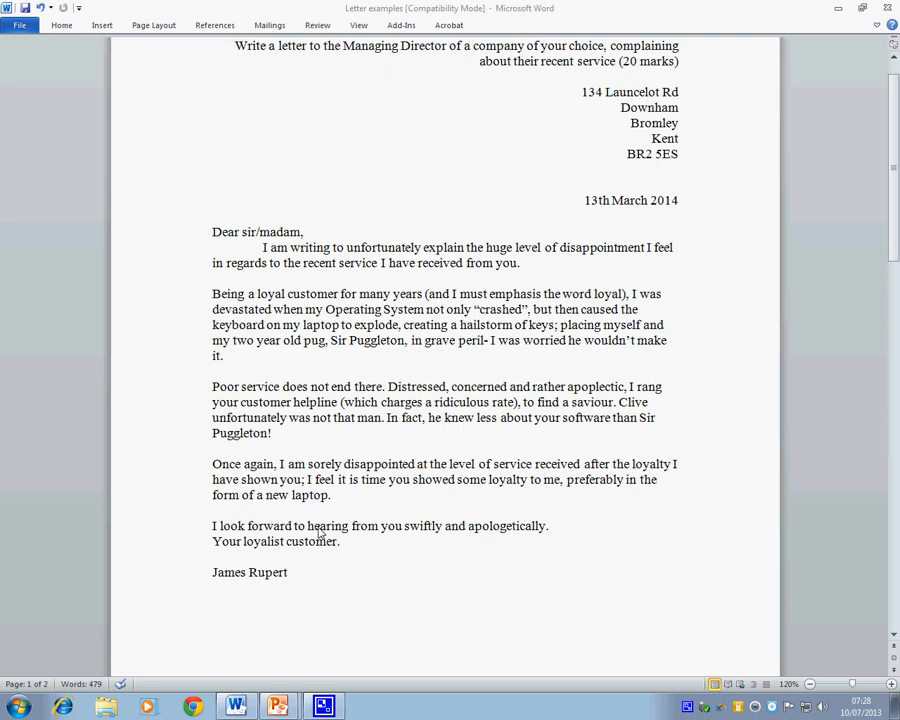
mouse_move(252, 556)
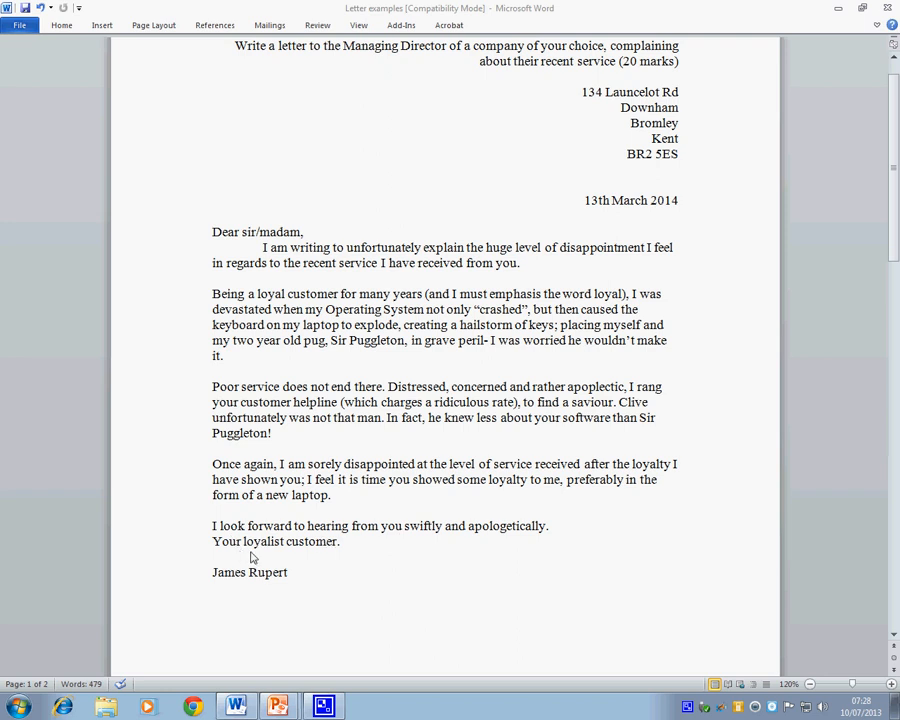
mouse_move(296, 576)
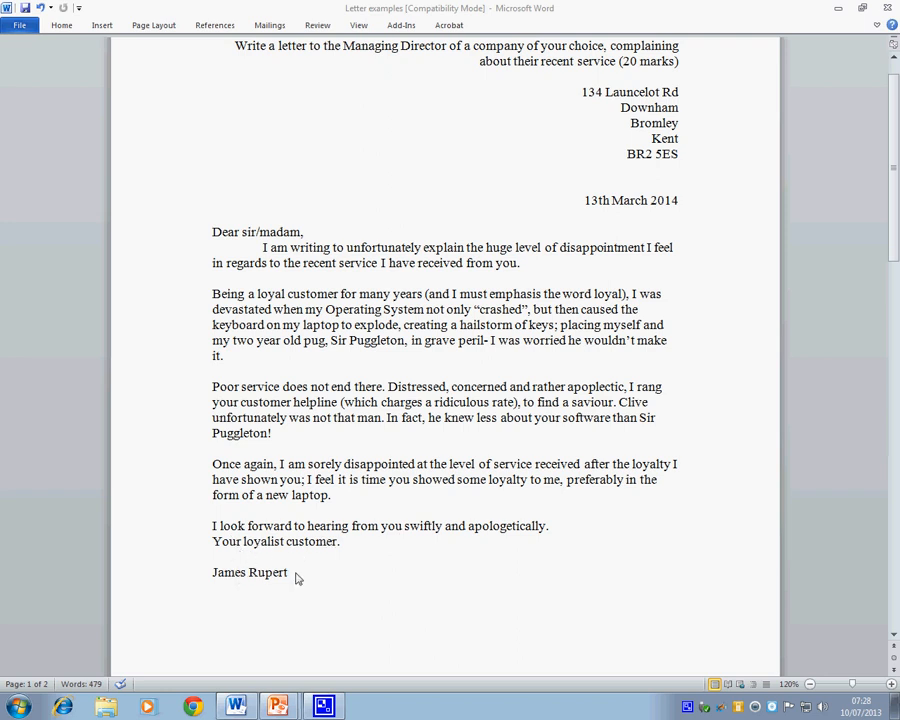
mouse_move(692, 364)
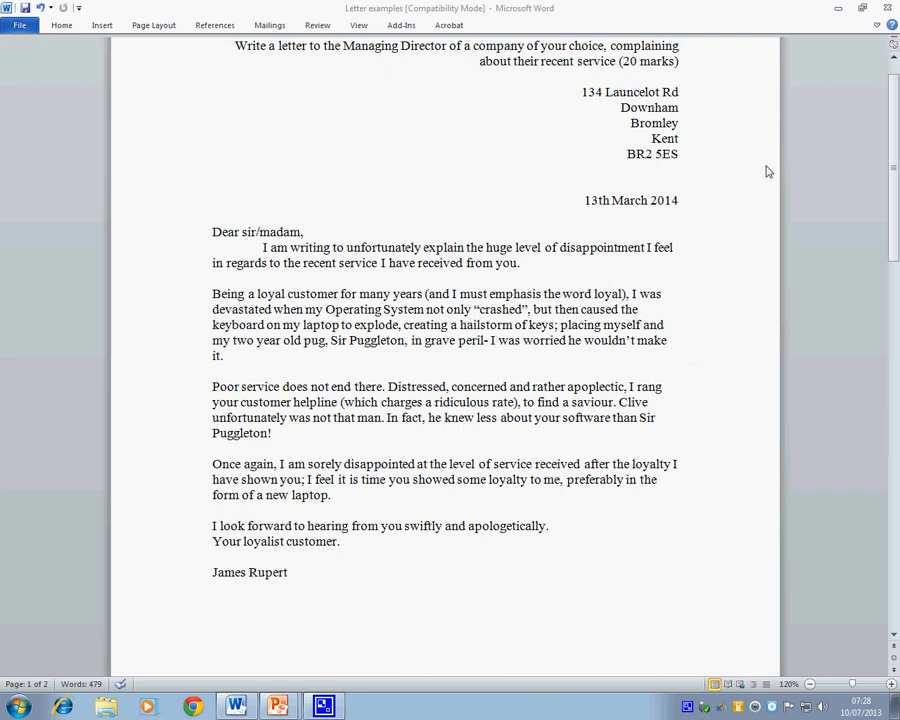
mouse_move(720, 196)
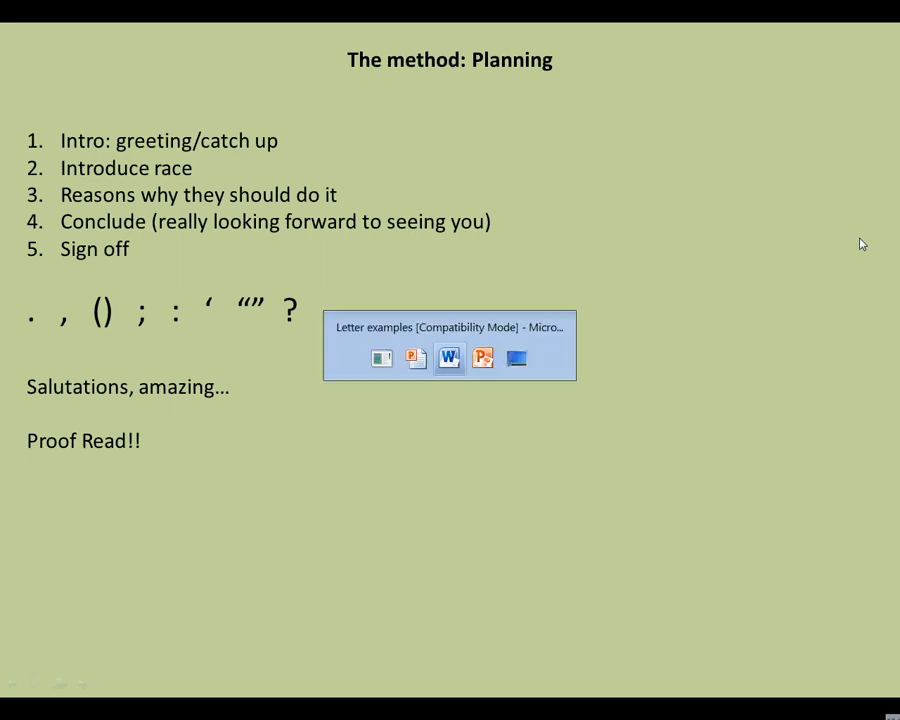
Step: Bring page 2 into view showing the letter persuading a friend to join the 10k charity bike race
click(448, 358)
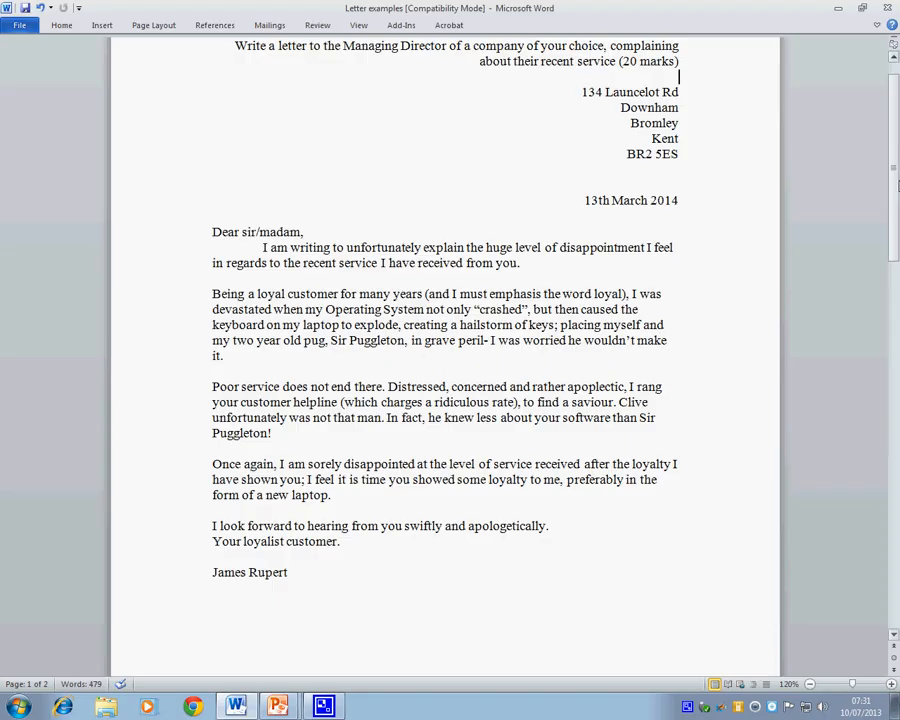
scroll(down, 3)
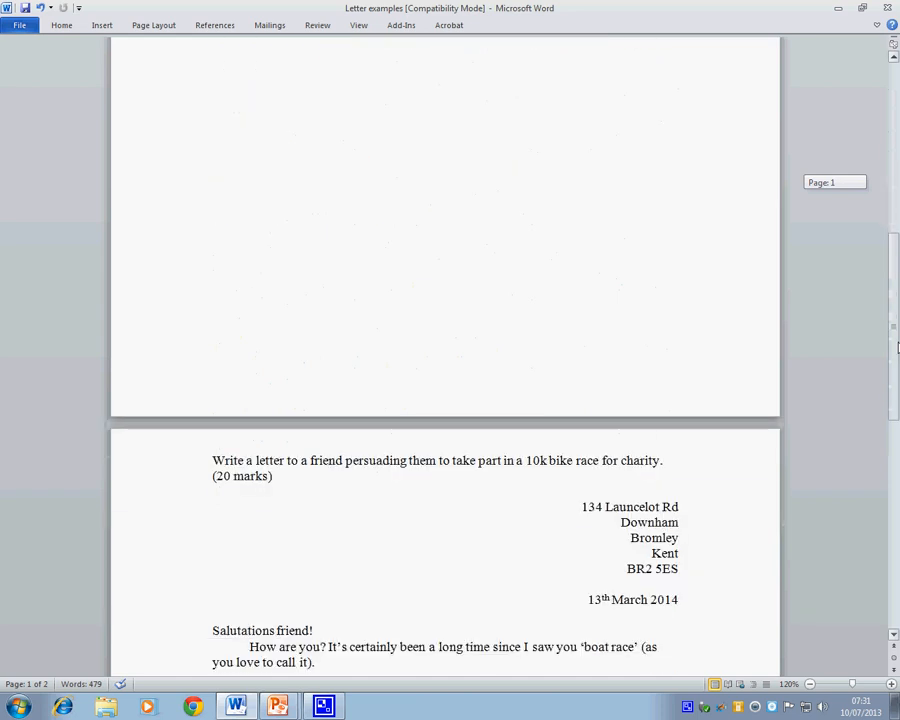
scroll(down, 3)
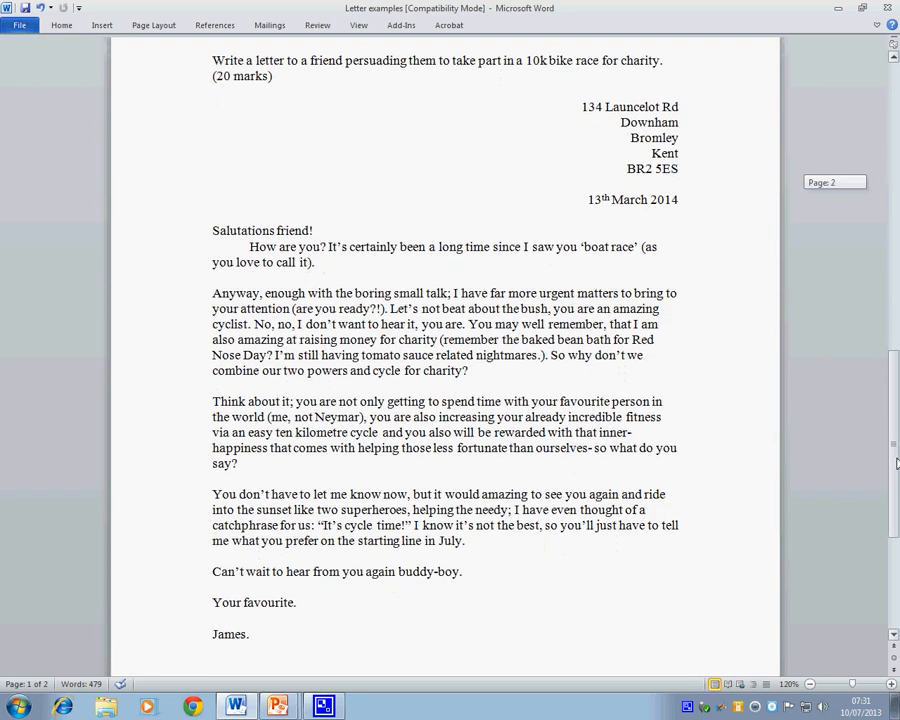
scroll(up, 3)
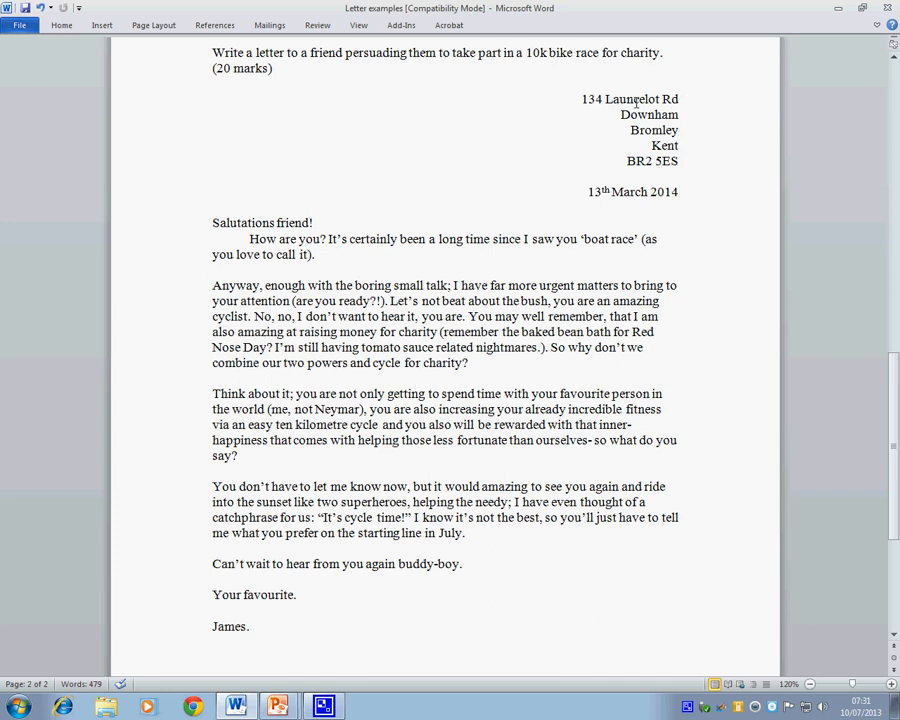
mouse_move(260, 148)
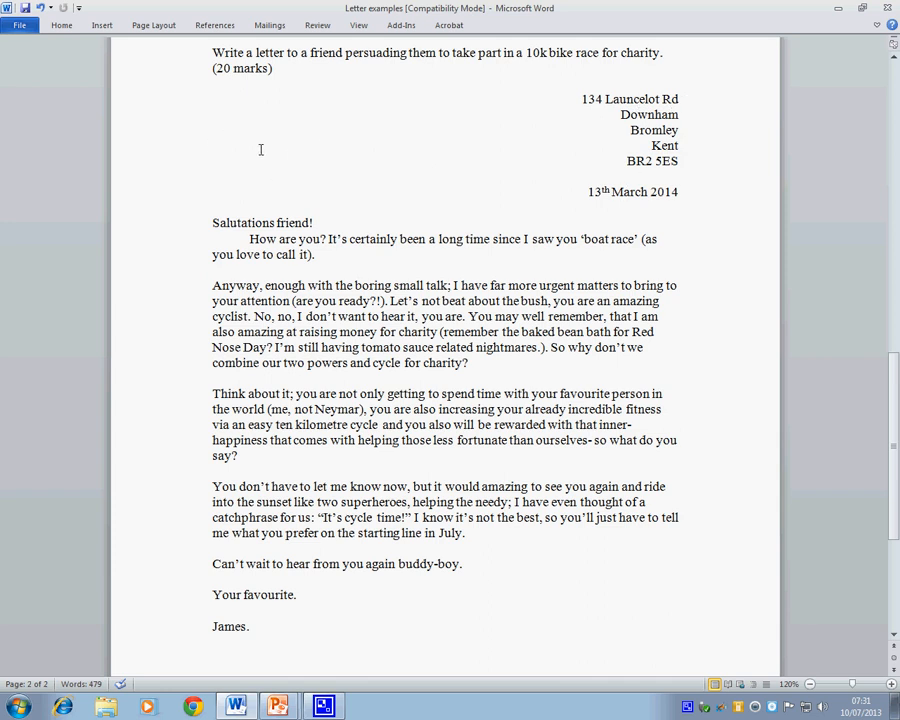
mouse_move(708, 152)
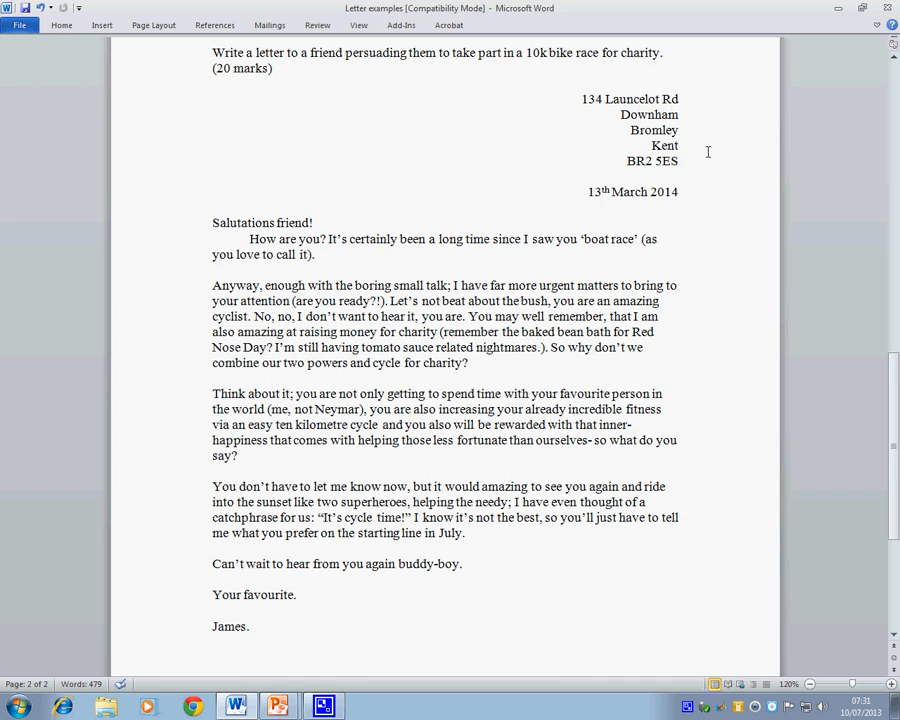